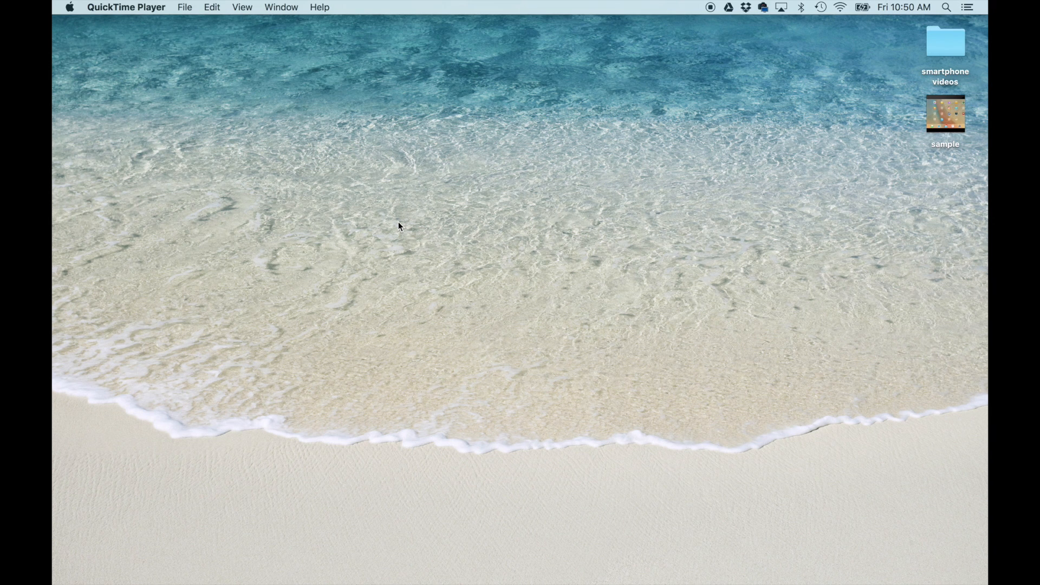
Start a new movie recording showing the iPad's home screen as source
{"action": "left_click", "coordinate": [947, 7]}
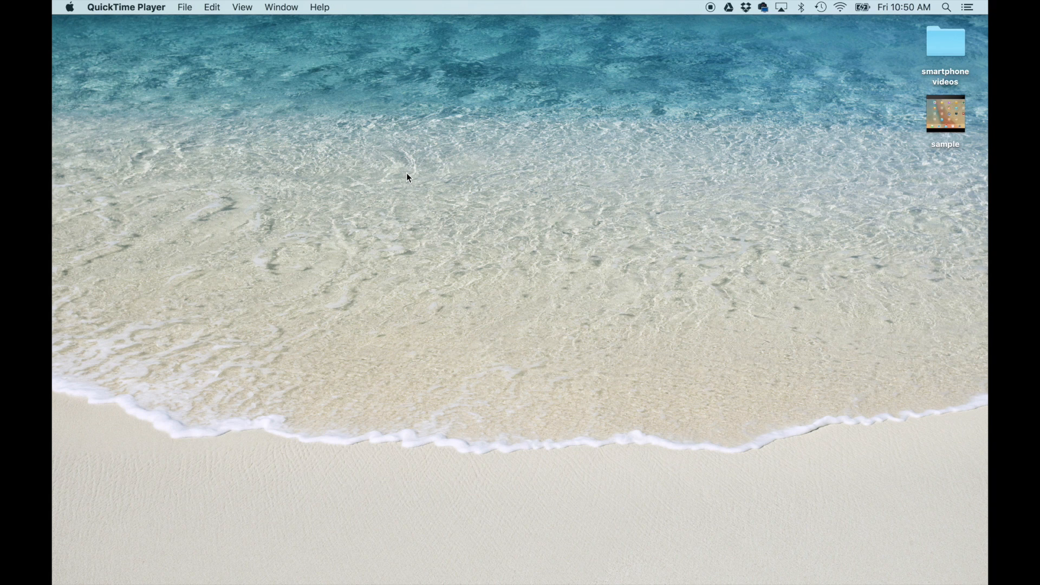
{"action": "mouse_move", "coordinate": [248, 50]}
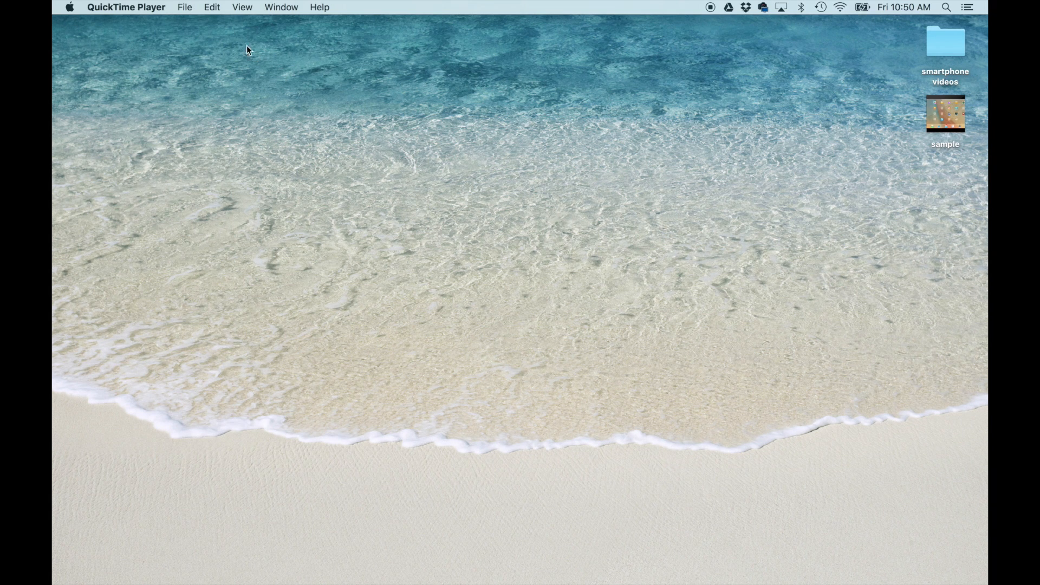
{"action": "left_click", "coordinate": [184, 7]}
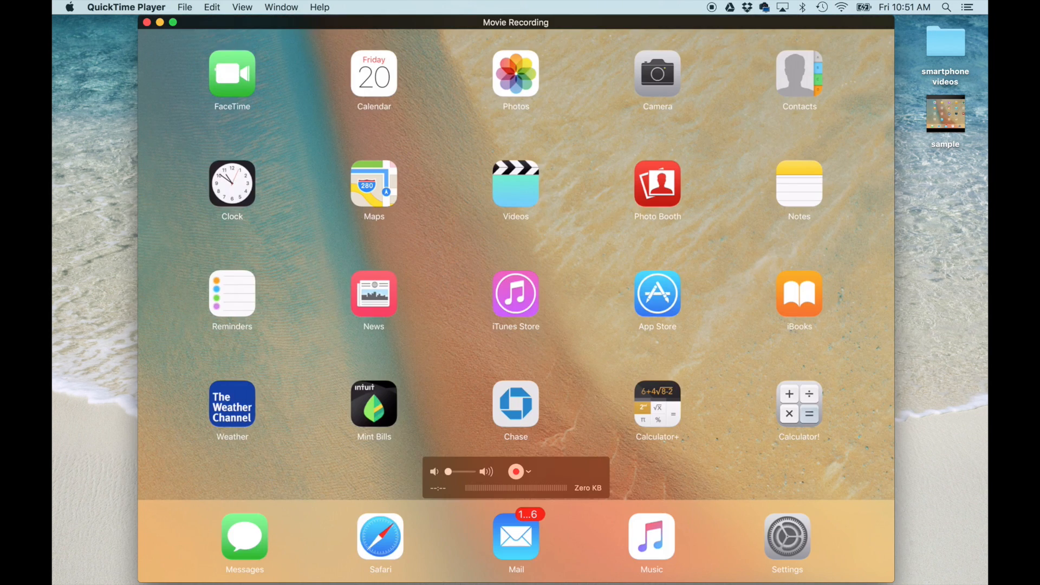
{"action": "mouse_move", "coordinate": [483, 246]}
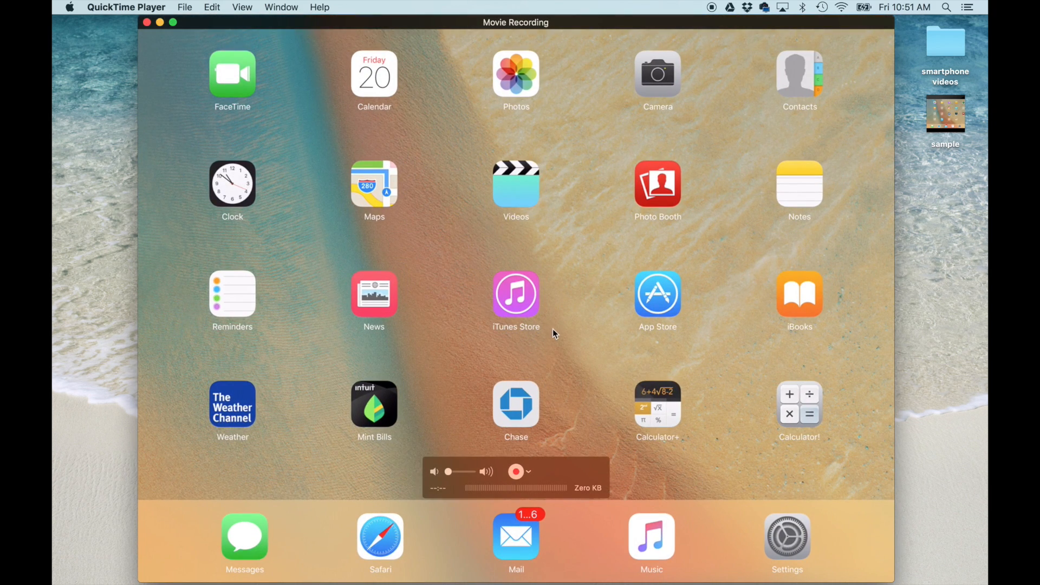
Set the recording source to the iPad with Maximum quality
{"action": "left_click", "coordinate": [184, 7]}
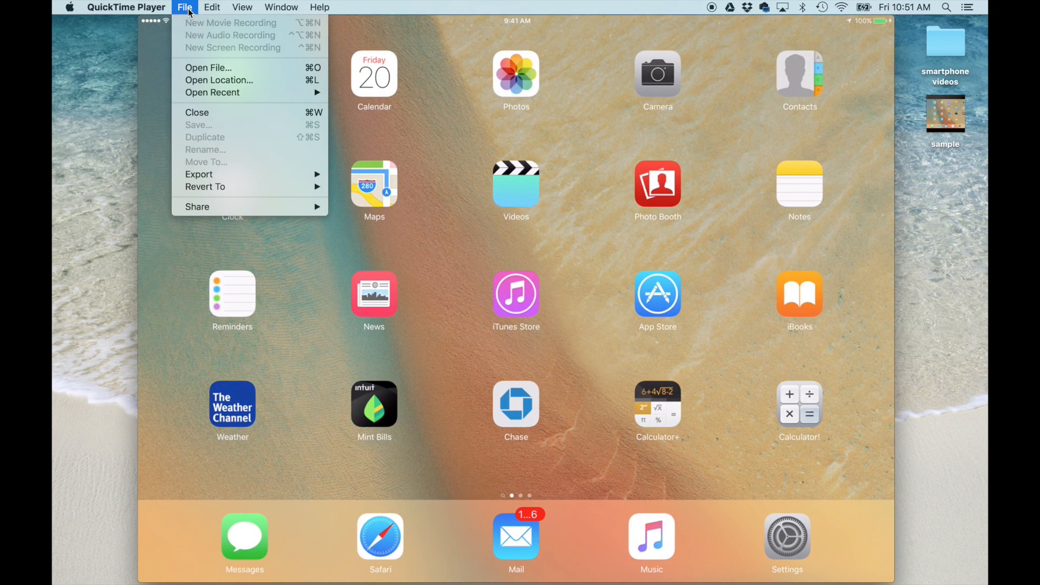
{"action": "left_click", "coordinate": [230, 22]}
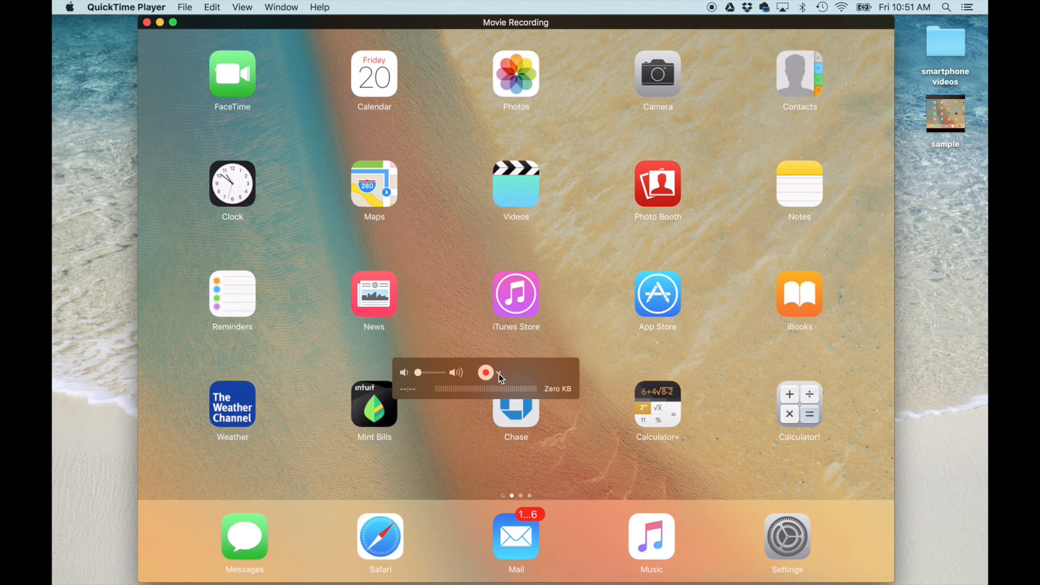
{"action": "left_click", "coordinate": [498, 372]}
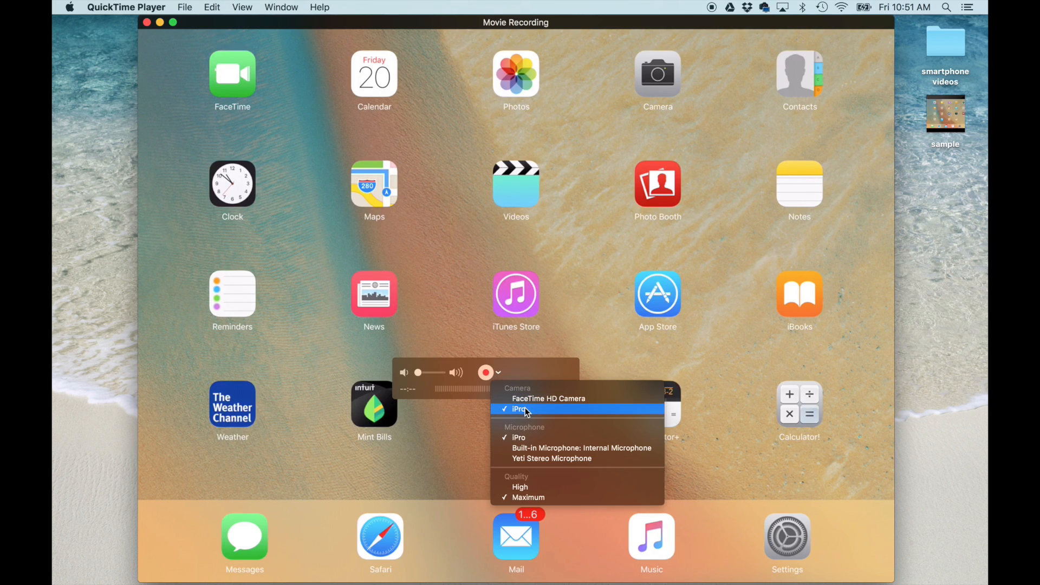
{"action": "mouse_move", "coordinate": [529, 411]}
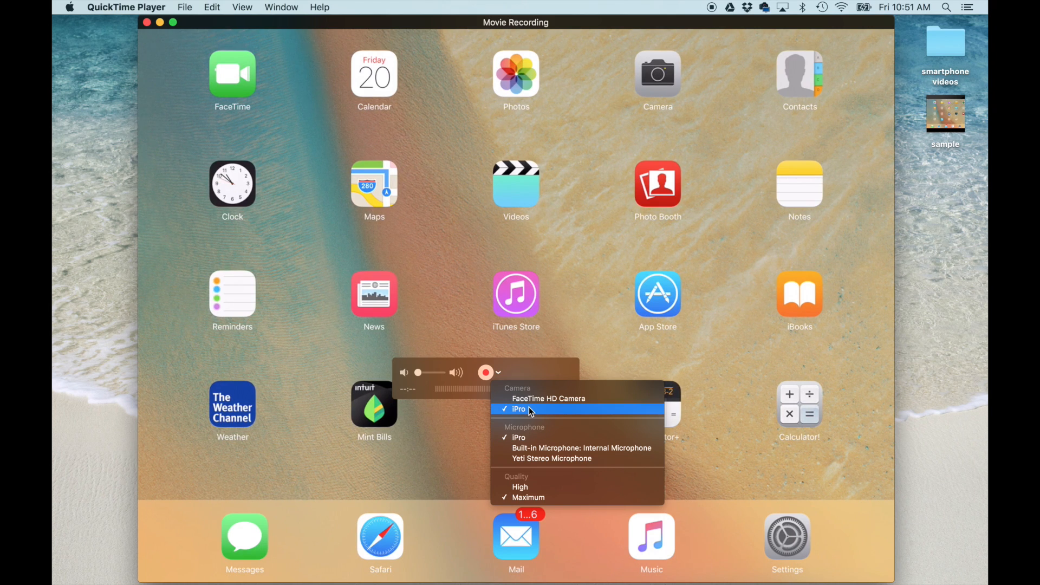
{"action": "mouse_move", "coordinate": [530, 430]}
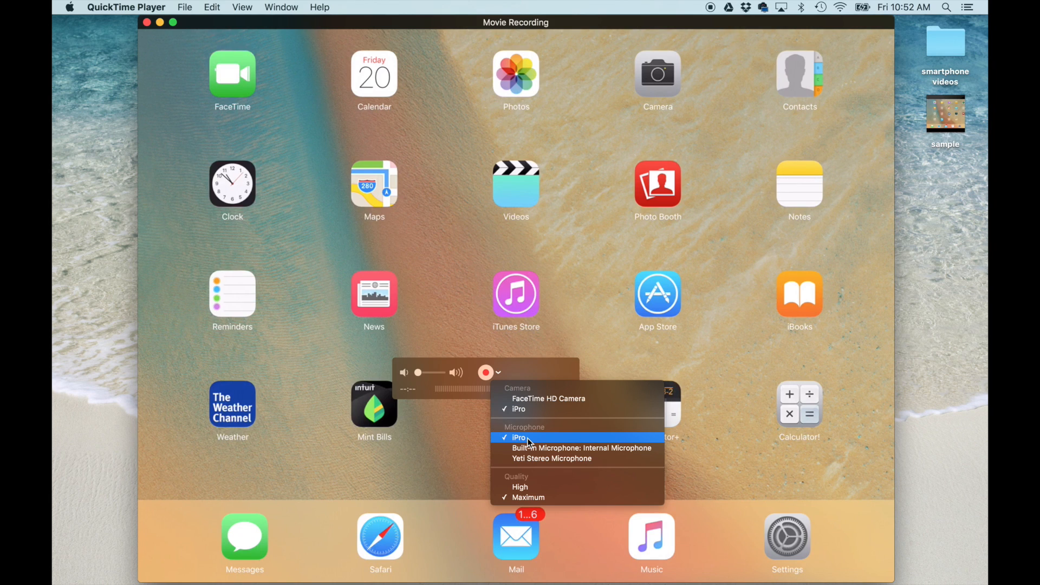
{"action": "mouse_move", "coordinate": [529, 482]}
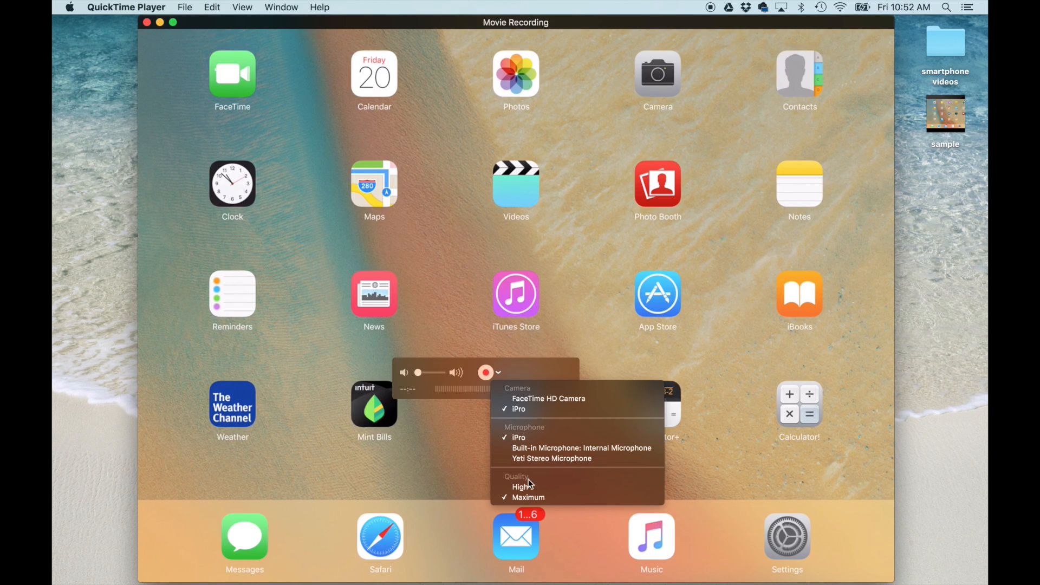
{"action": "mouse_move", "coordinate": [520, 487]}
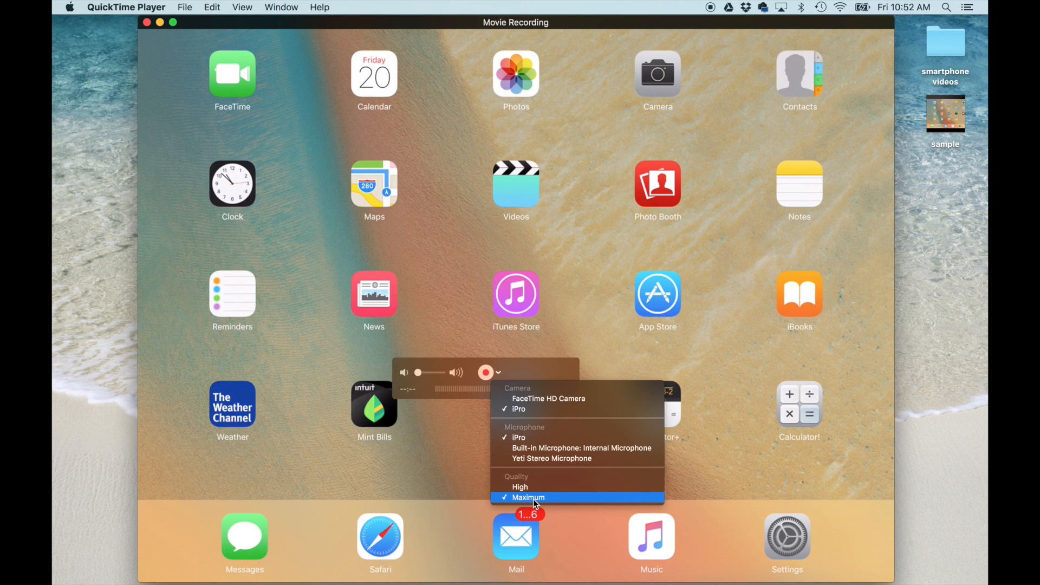
{"action": "left_click", "coordinate": [529, 497]}
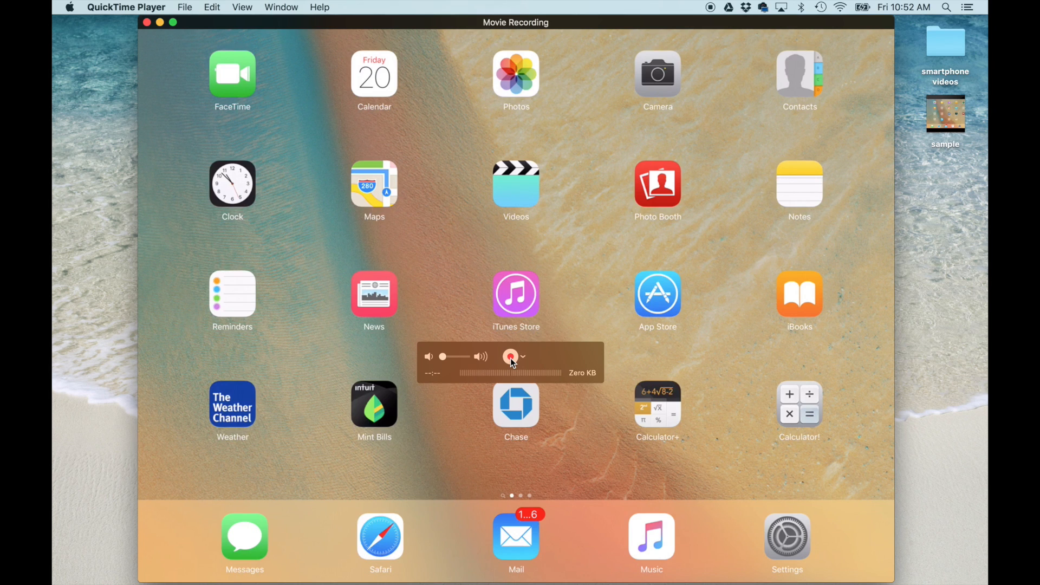
Record about 30 seconds of the iPad browsing Settings, home pages and IMDb, then stop
{"action": "left_click", "coordinate": [511, 357]}
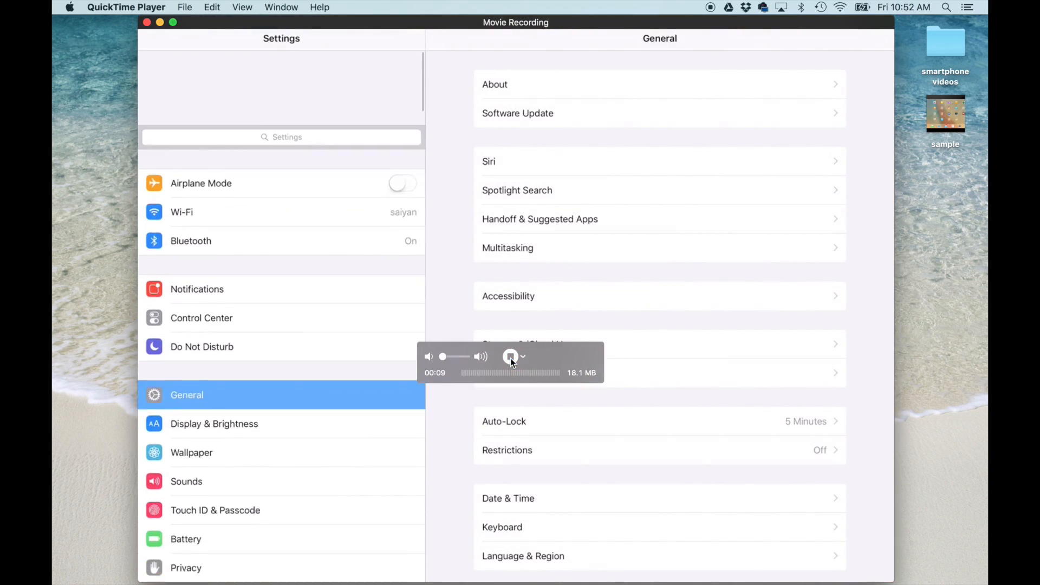
{"action": "left_click", "coordinate": [191, 241]}
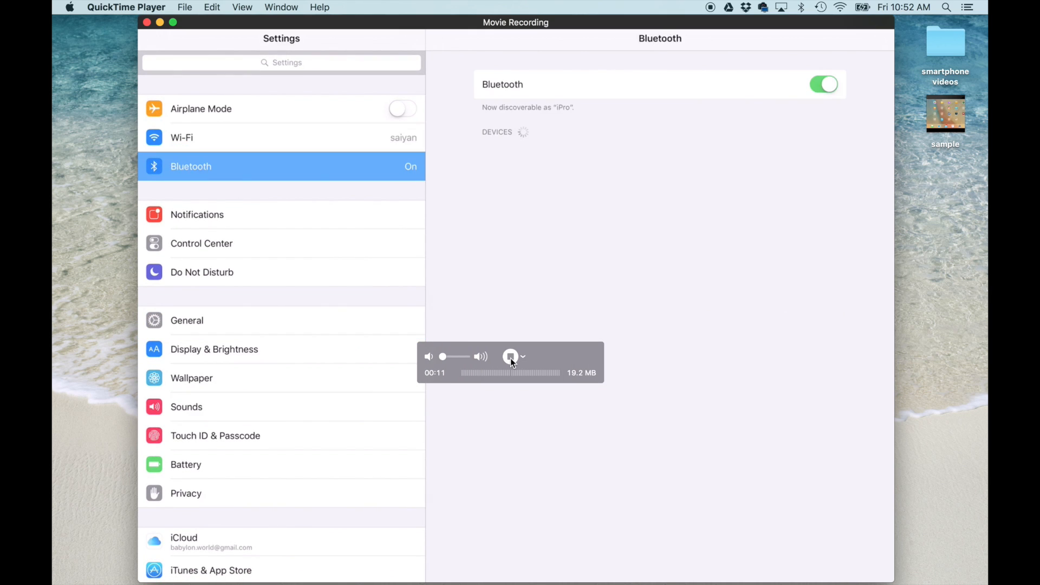
{"action": "left_click", "coordinate": [201, 243]}
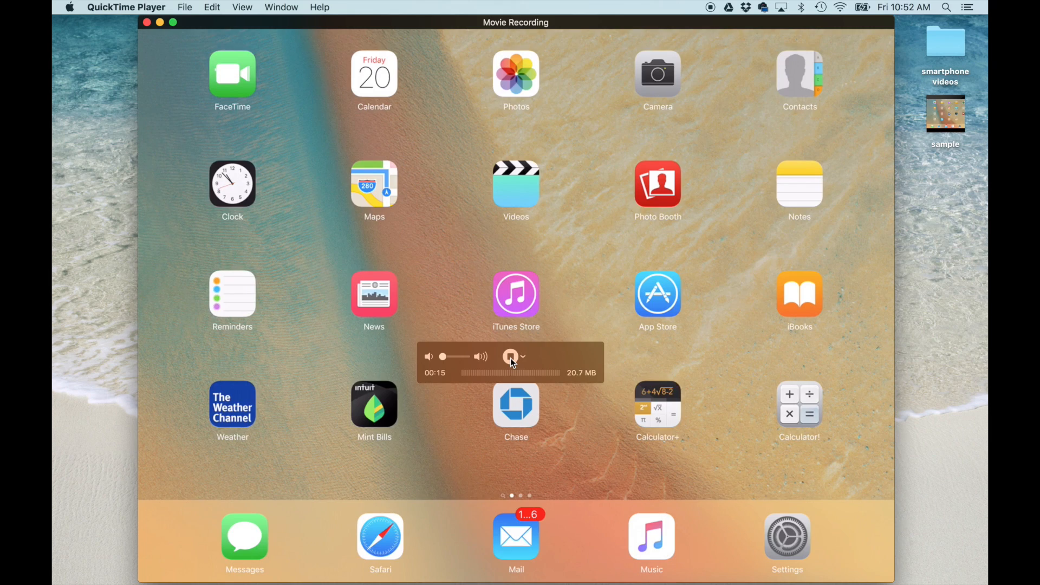
{"action": "left_click", "coordinate": [233, 404]}
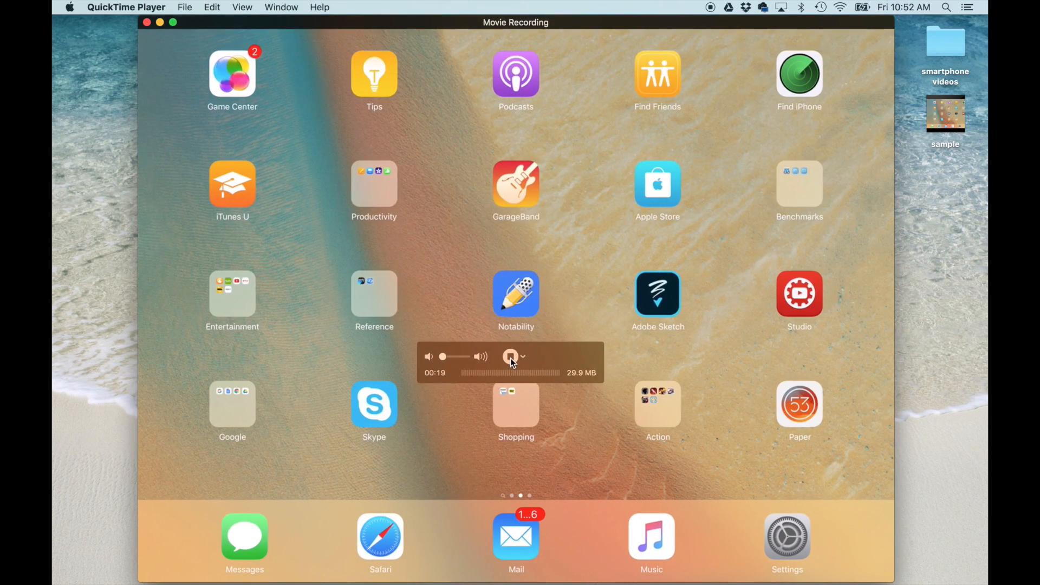
{"action": "left_click", "coordinate": [232, 294]}
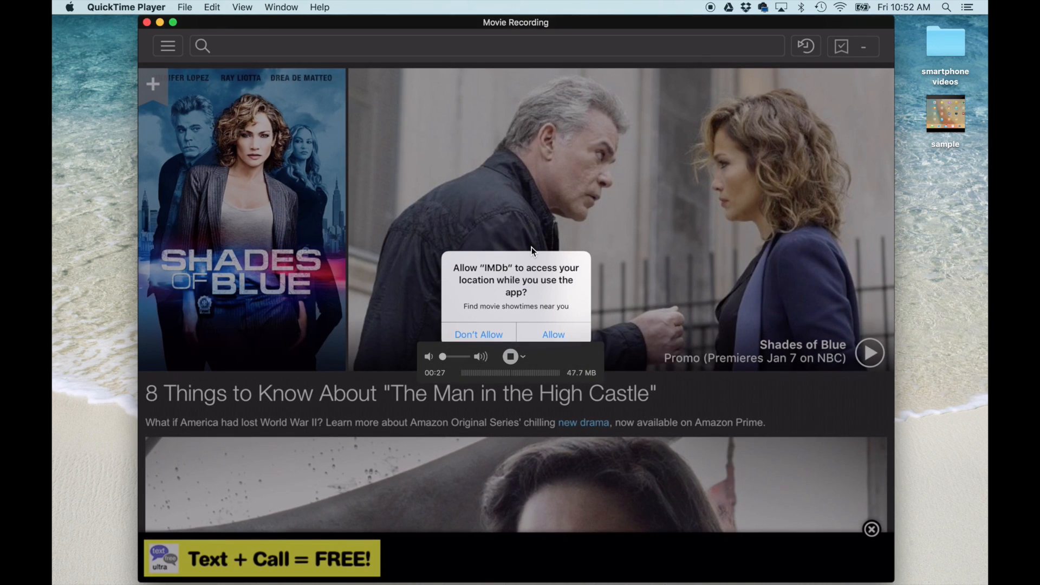
{"action": "mouse_move", "coordinate": [544, 232]}
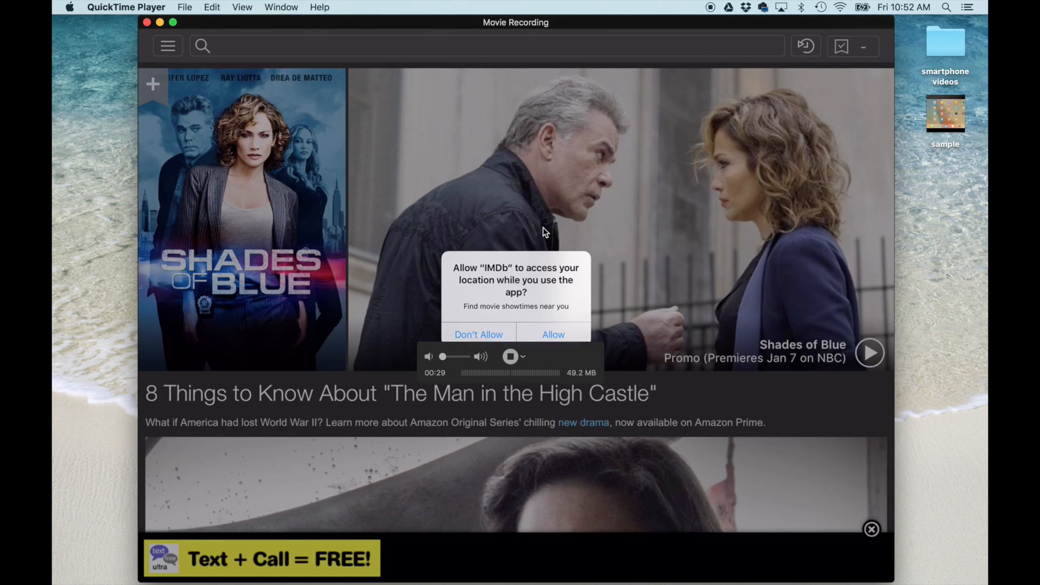
{"action": "left_click", "coordinate": [511, 356]}
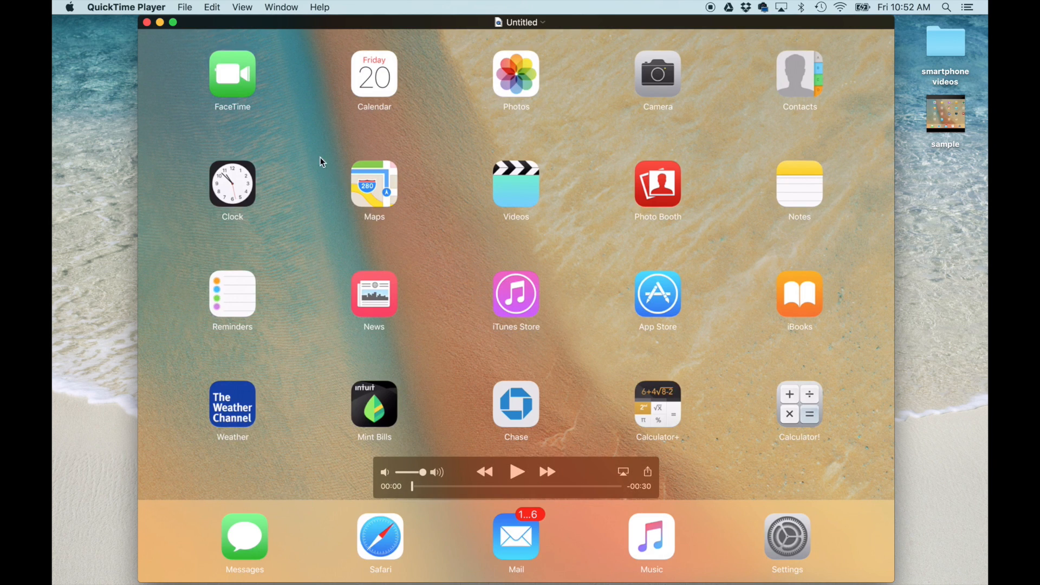
{"action": "mouse_move", "coordinate": [149, 26]}
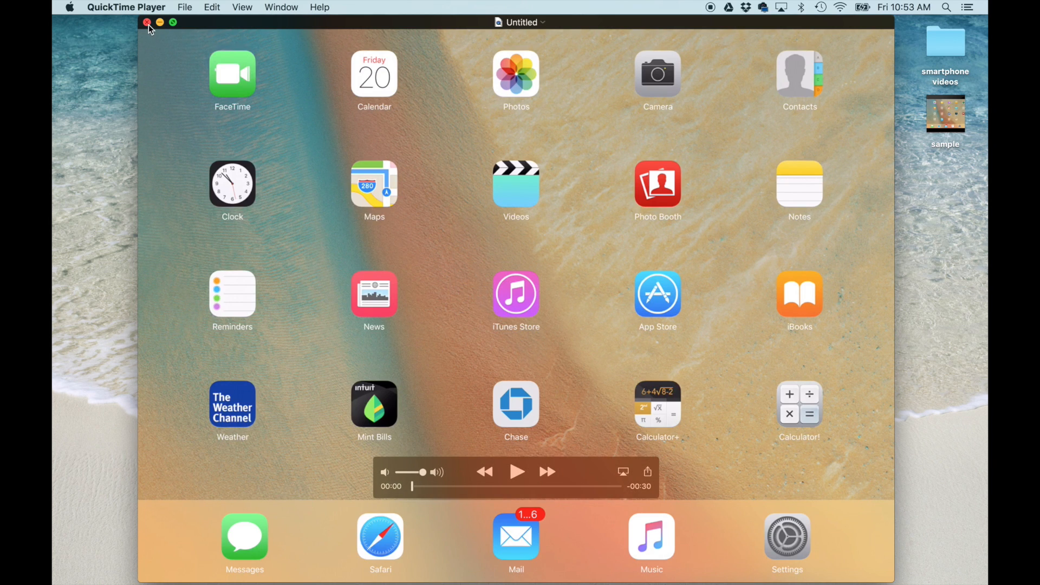
{"action": "mouse_move", "coordinate": [313, 29]}
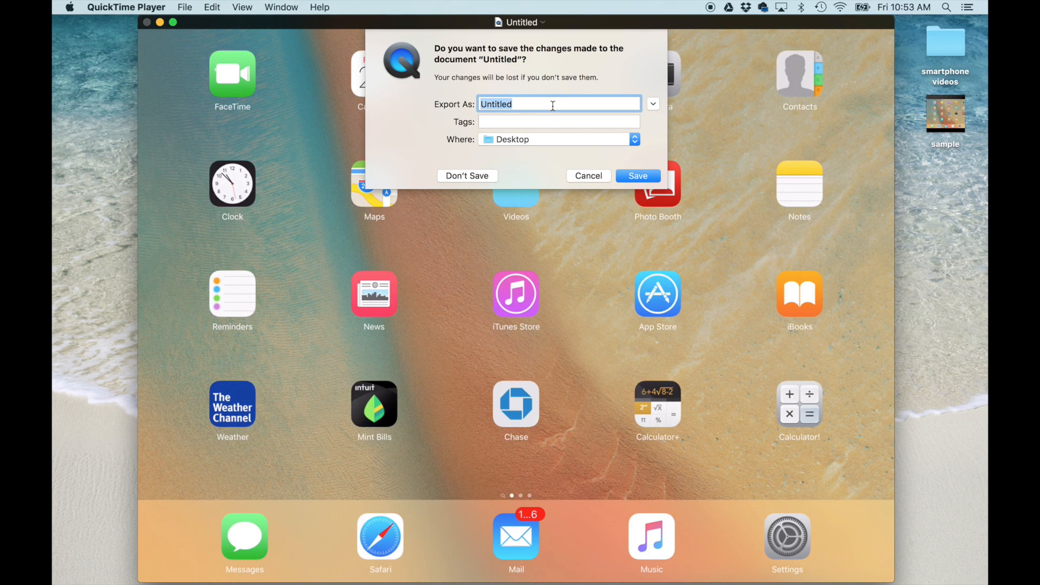
Save the movie to the Desktop as 'recording my ipad screen'
{"action": "type", "text": "r"}
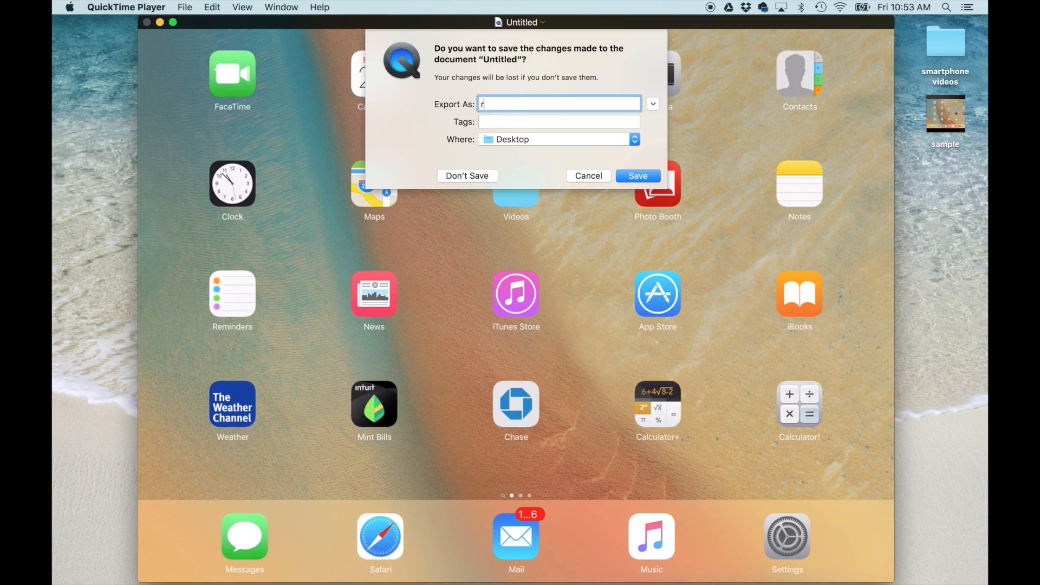
{"action": "type", "text": "ecording my"}
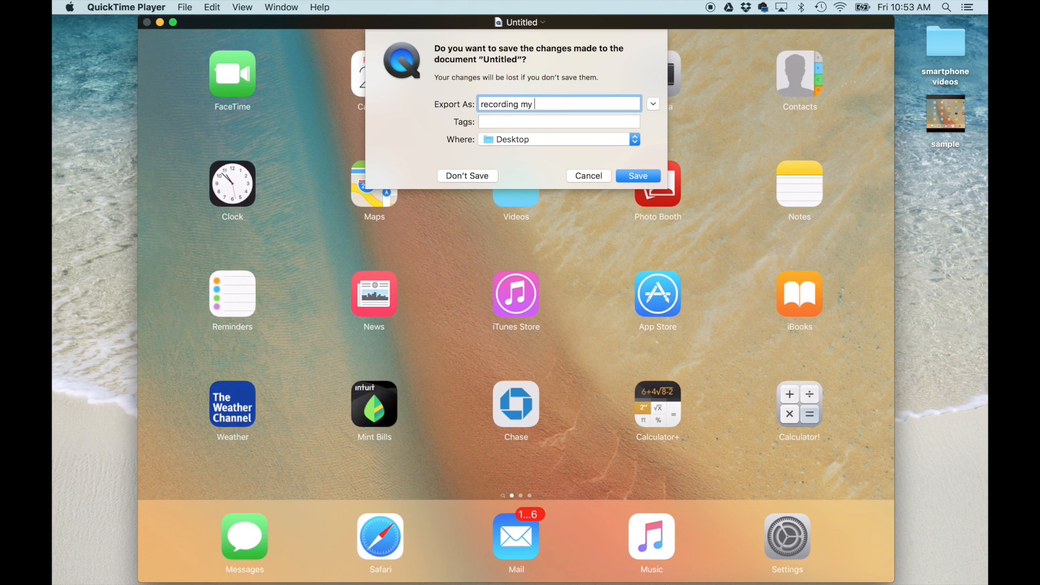
{"action": "type", "text": "ipad screen"}
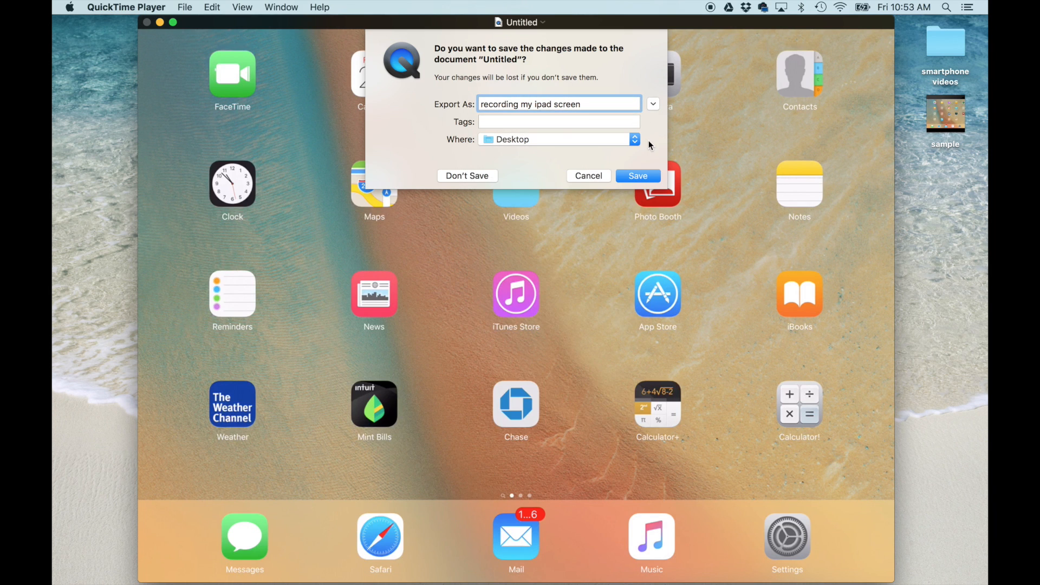
{"action": "left_click", "coordinate": [636, 175]}
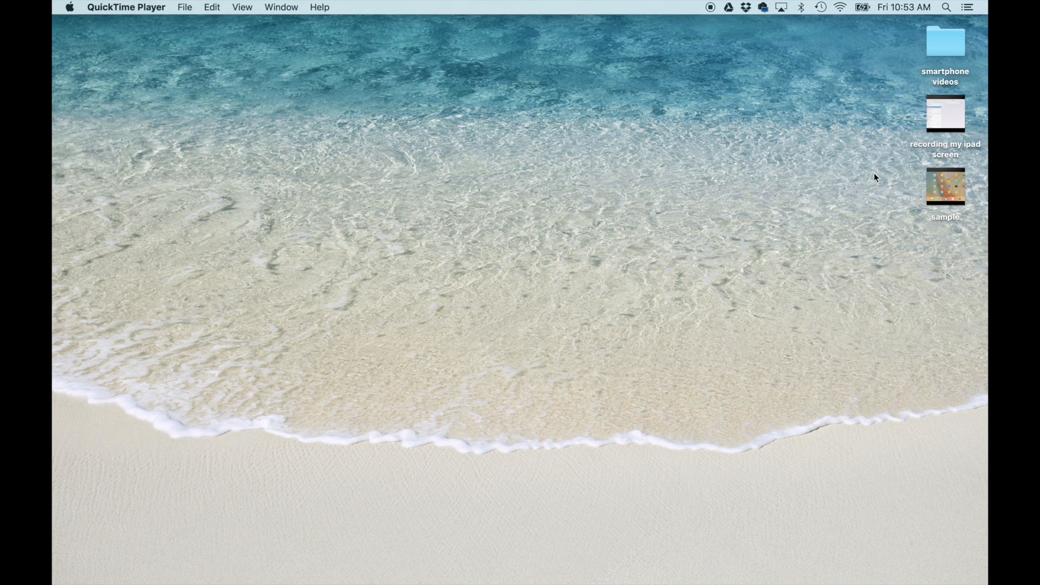
Open 'recording my ipad screen' from the desktop and play it
{"action": "left_click", "coordinate": [945, 113]}
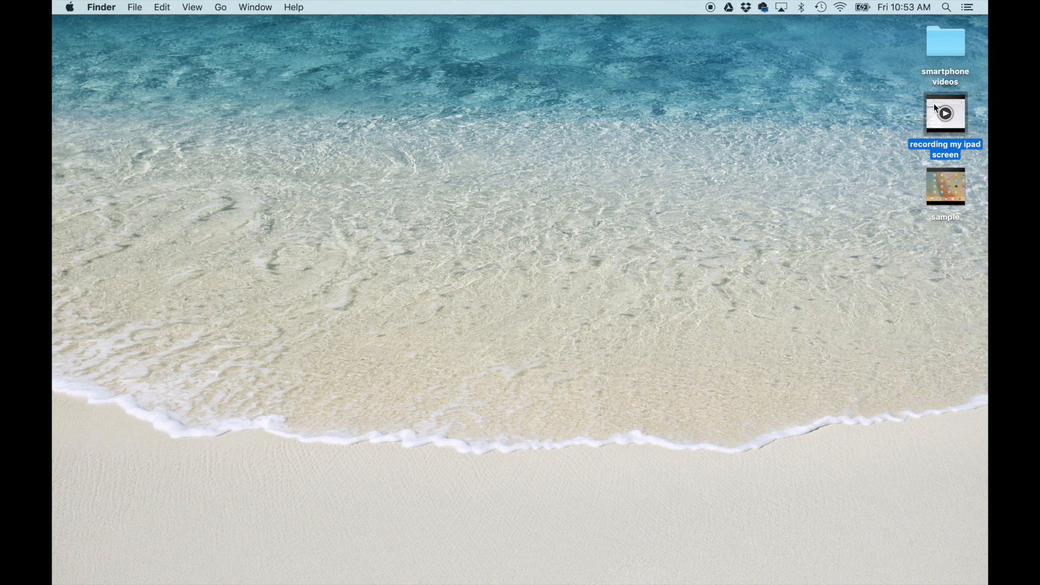
{"action": "double_click", "coordinate": [945, 113]}
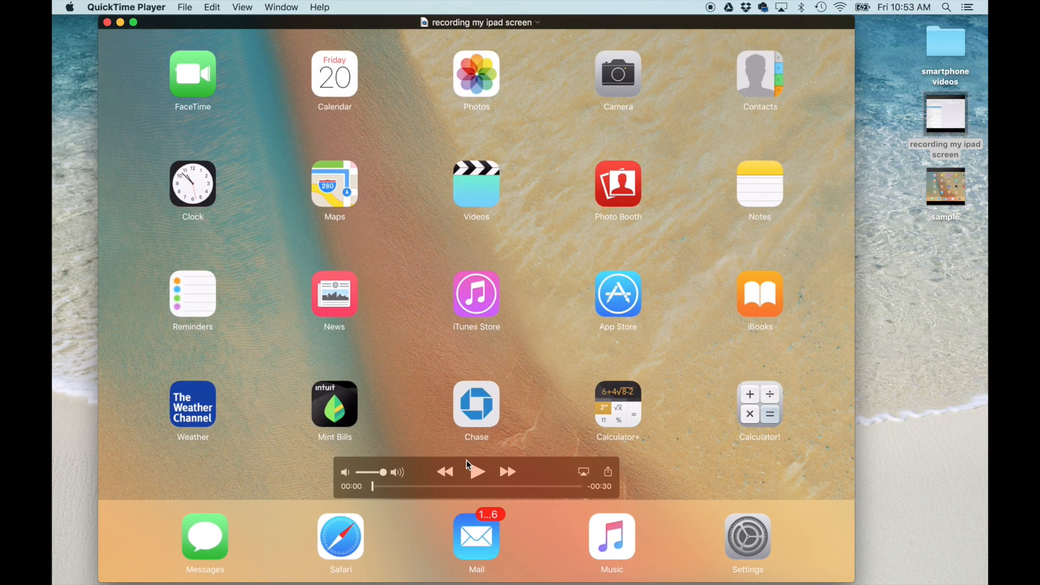
{"action": "left_click", "coordinate": [475, 472]}
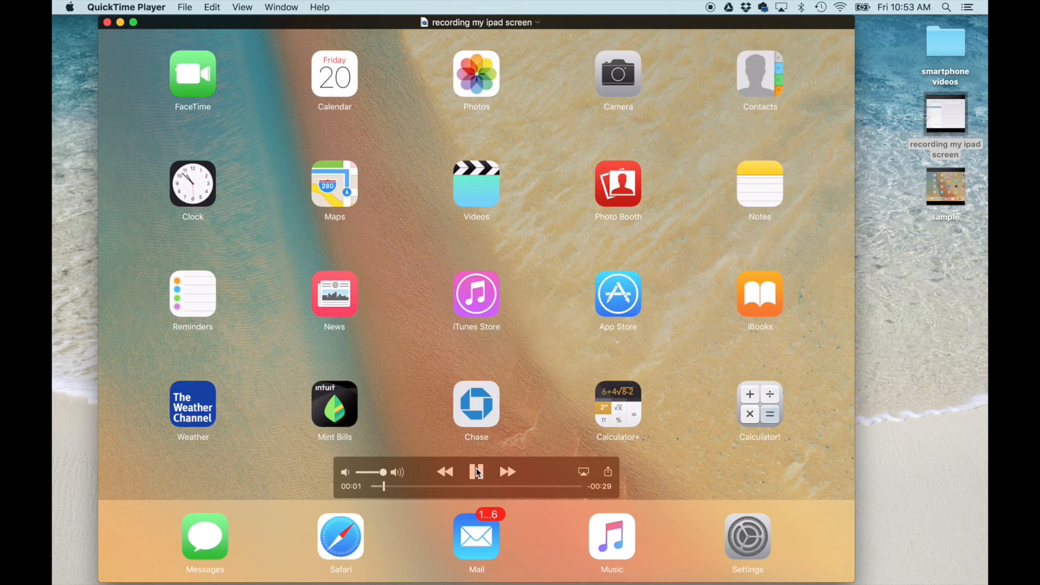
{"action": "left_click", "coordinate": [476, 472]}
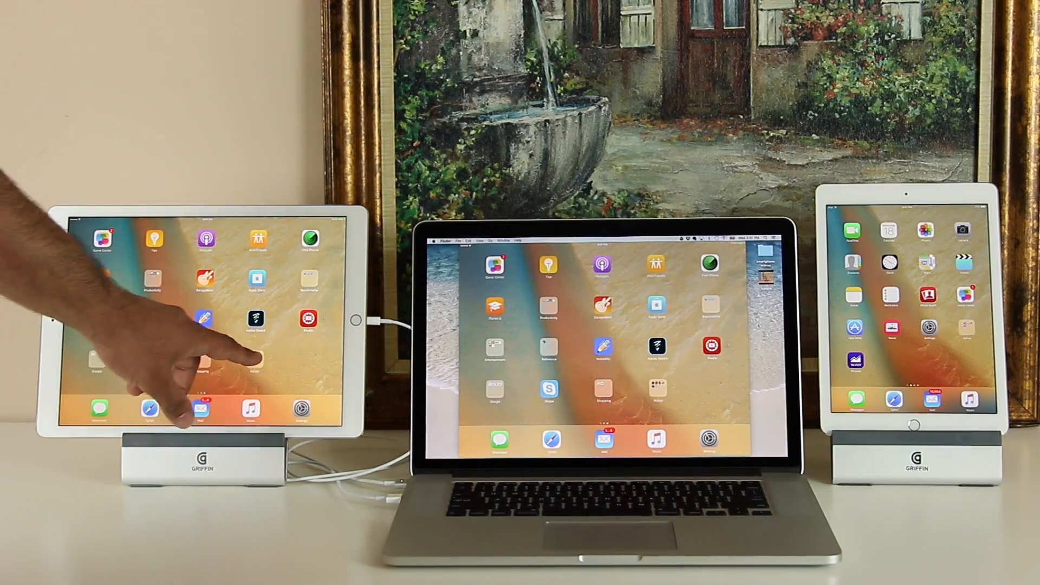
Open the iPad's Action app folder, mirrored in the QuickTime preview
{"action": "left_click", "coordinate": [256, 358]}
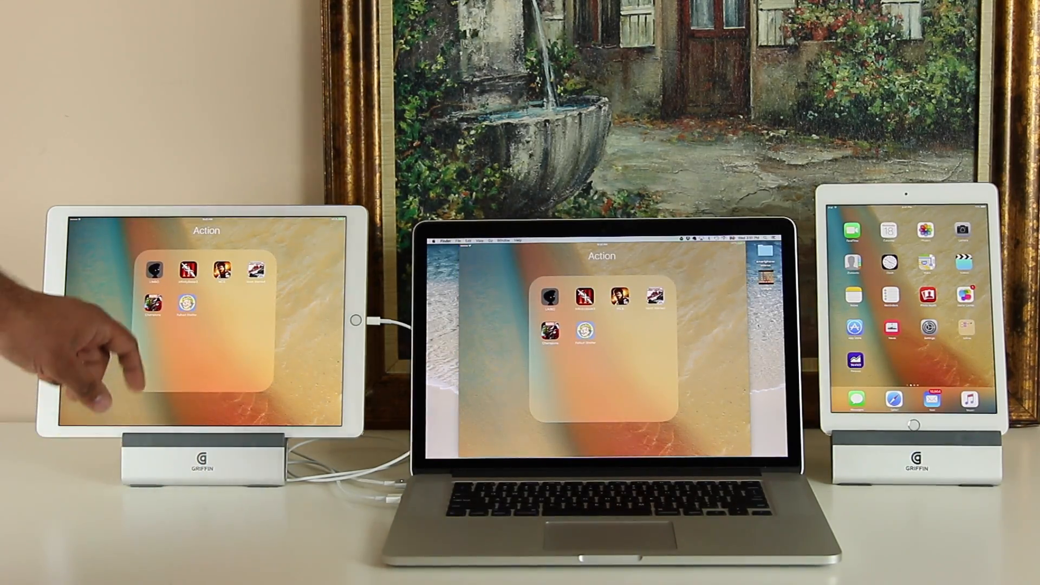